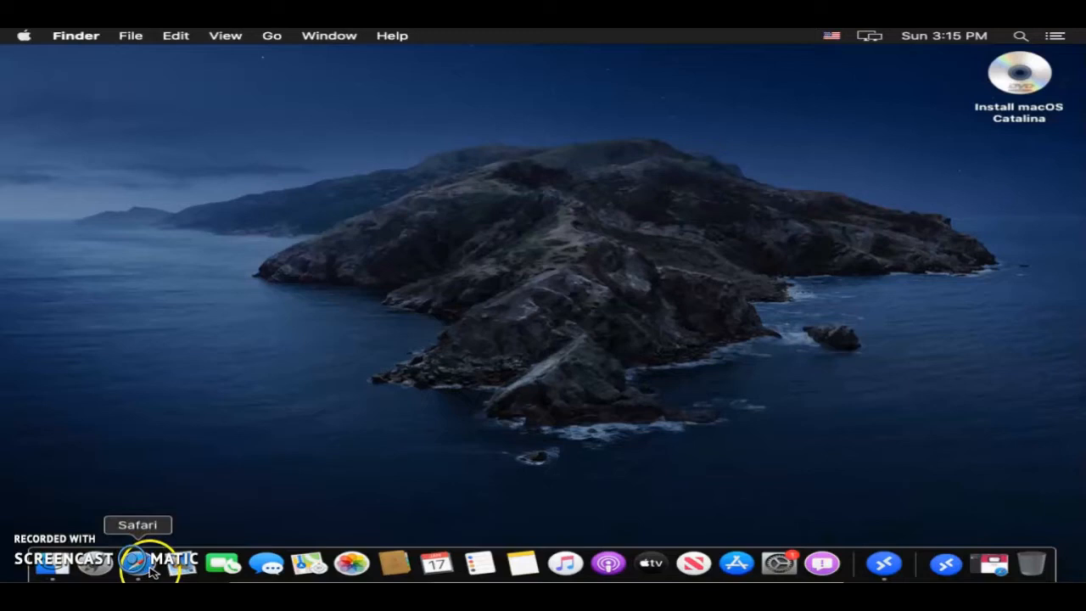
Bring up Safari's App Center page and expand release 10.4.1 (1825) in the Releases list
left_click(132, 564)
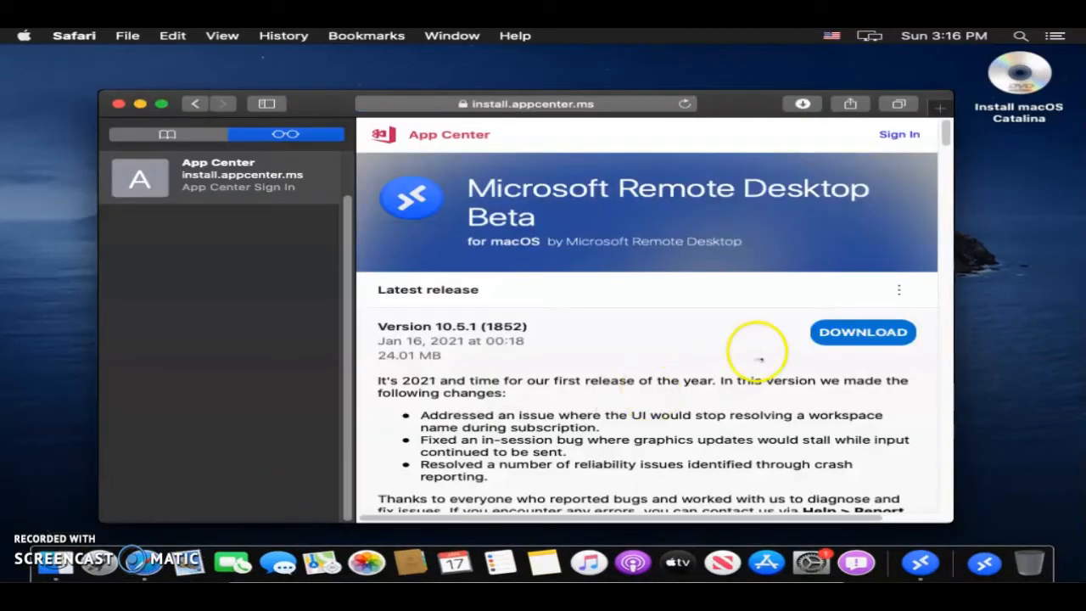
mouse_move(950, 134)
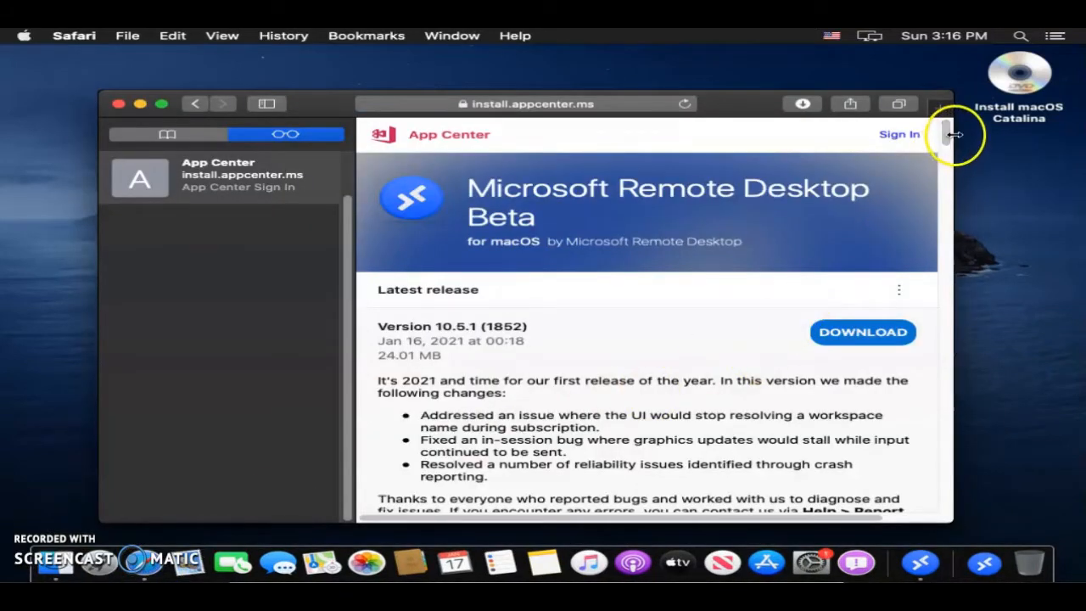
mouse_move(947, 137)
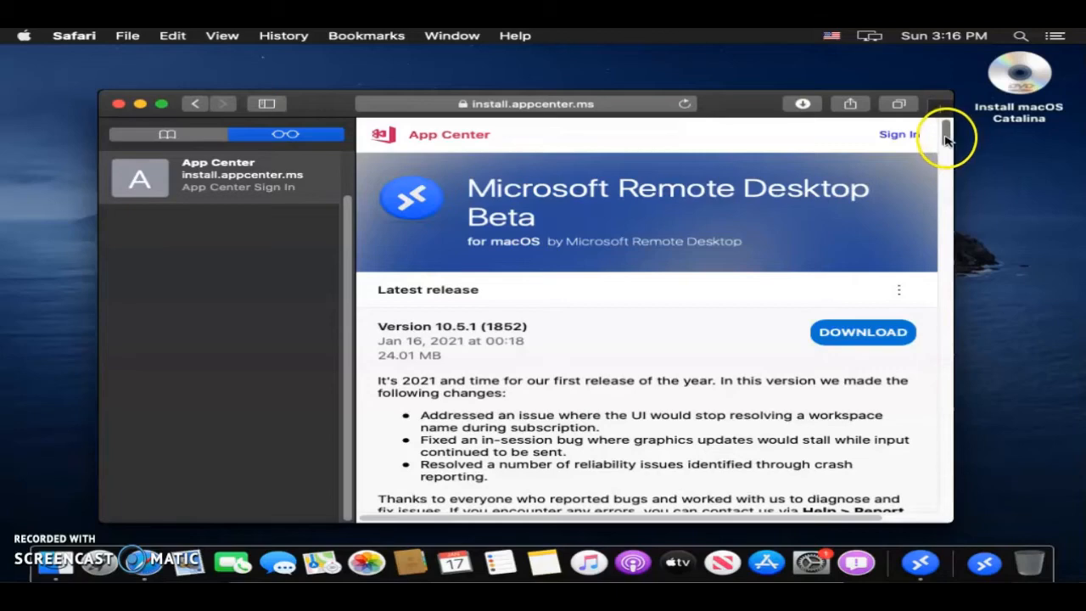
scroll("down", 3)
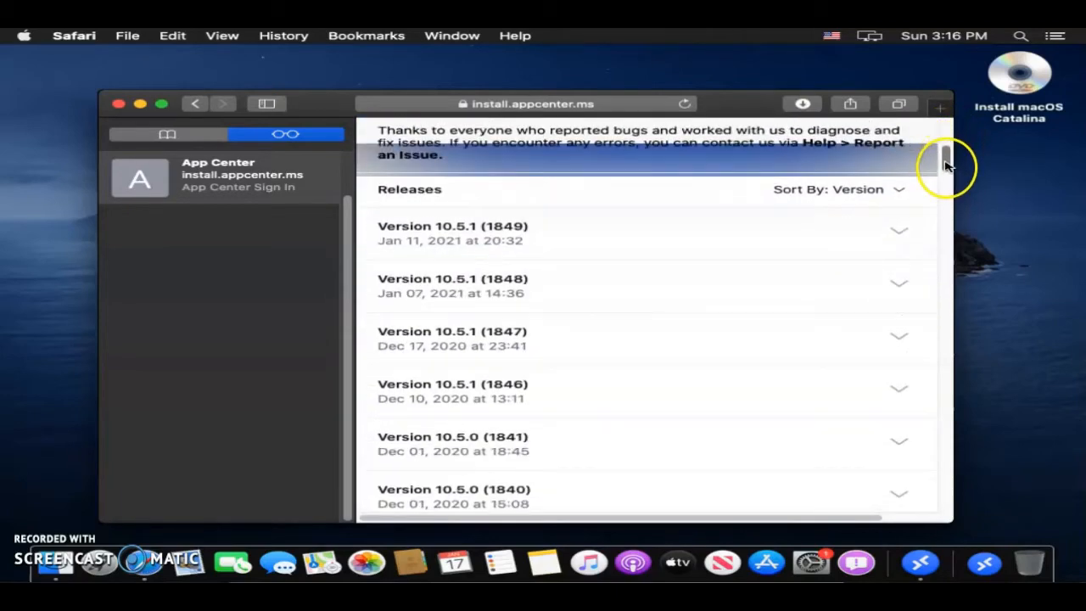
scroll("down", 3)
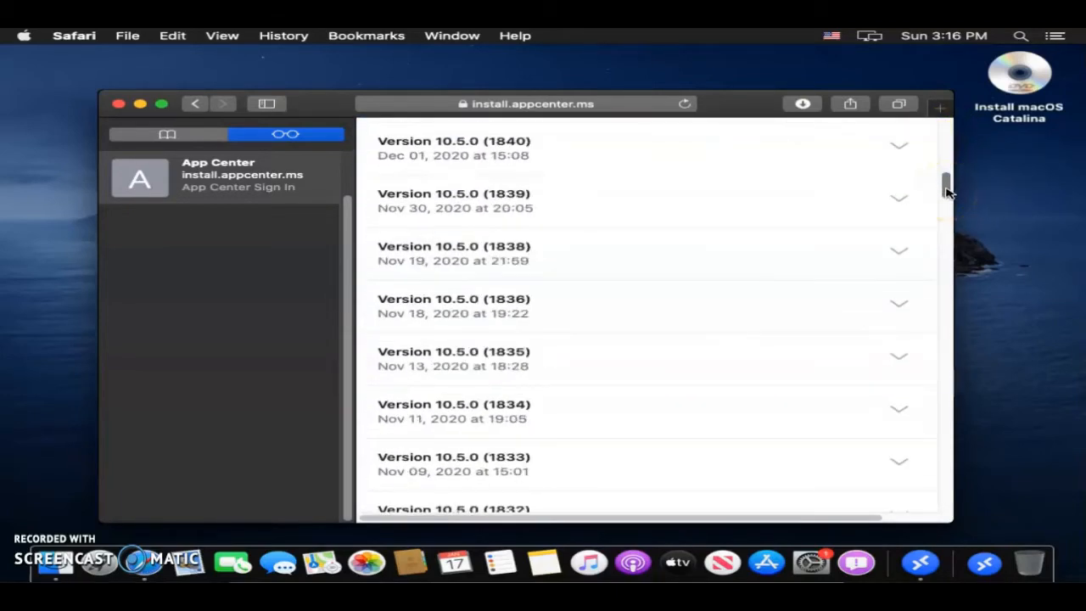
scroll("down", 3)
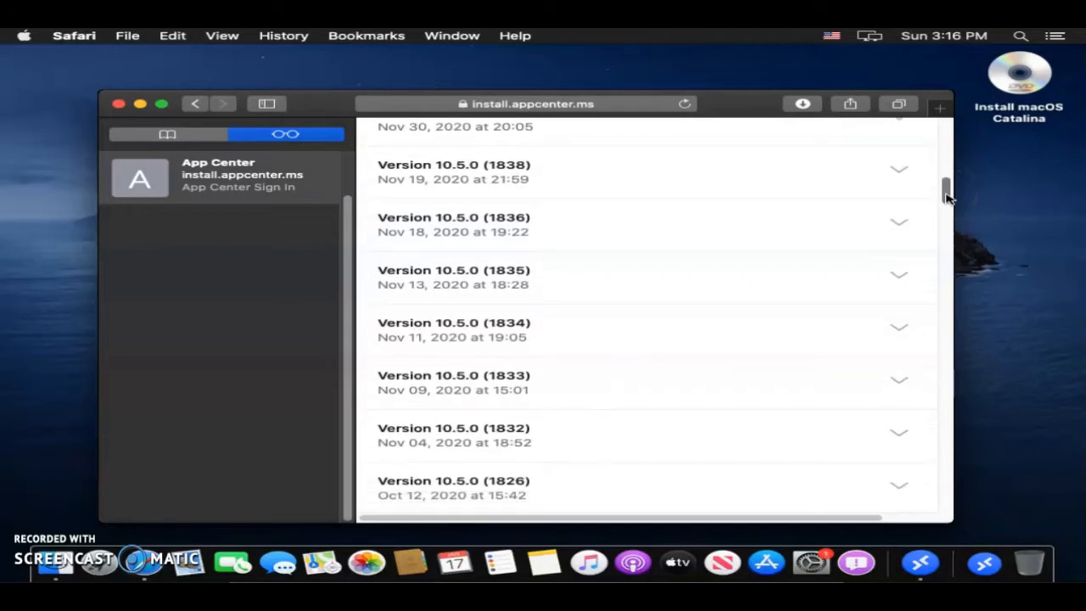
scroll("down", 3)
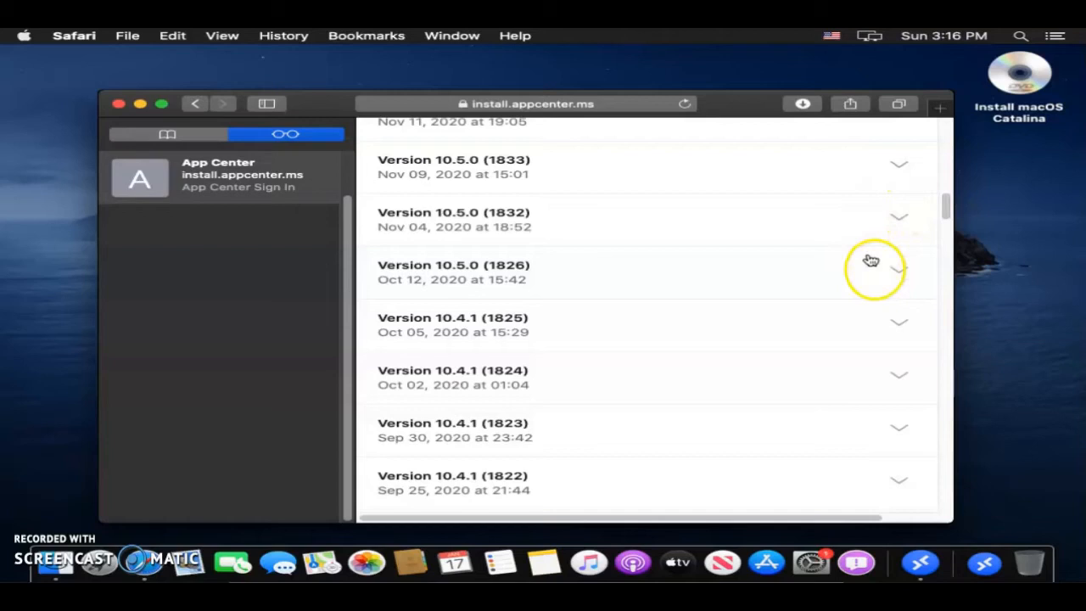
mouse_move(896, 329)
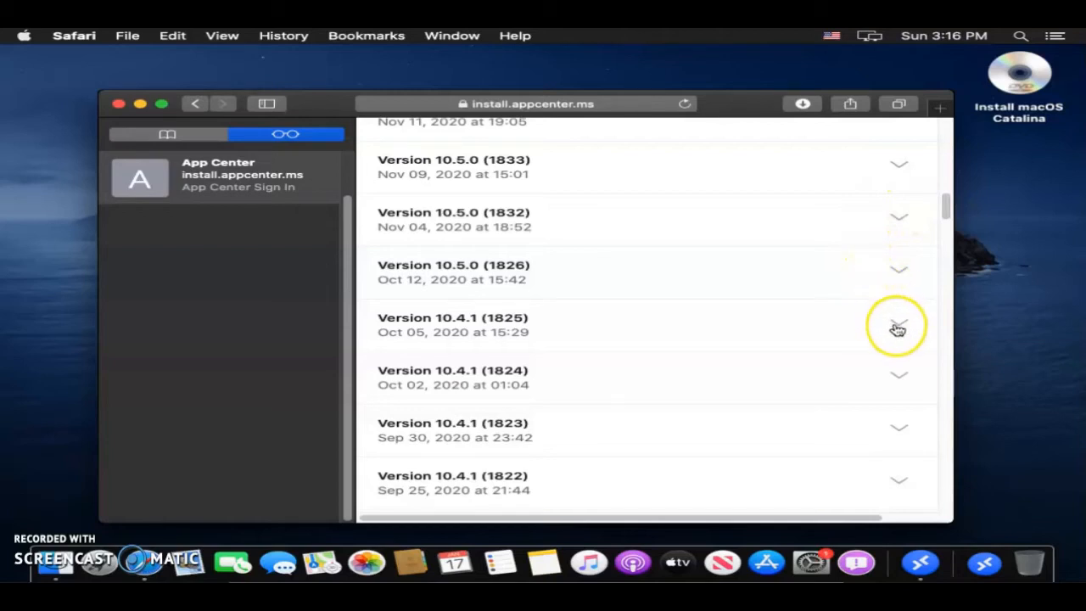
left_click(899, 329)
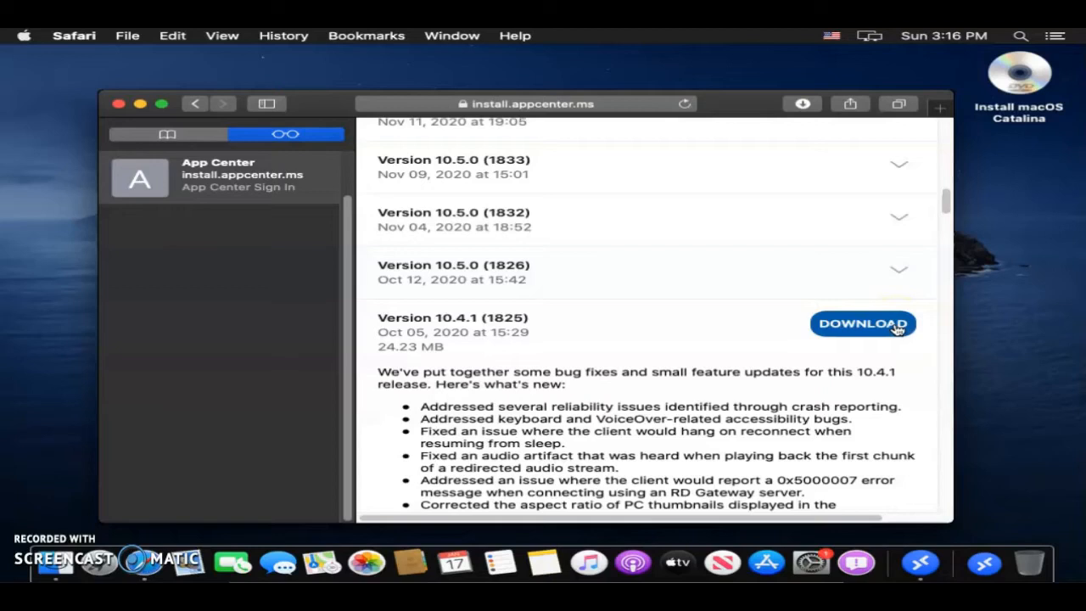
scroll("down", 3)
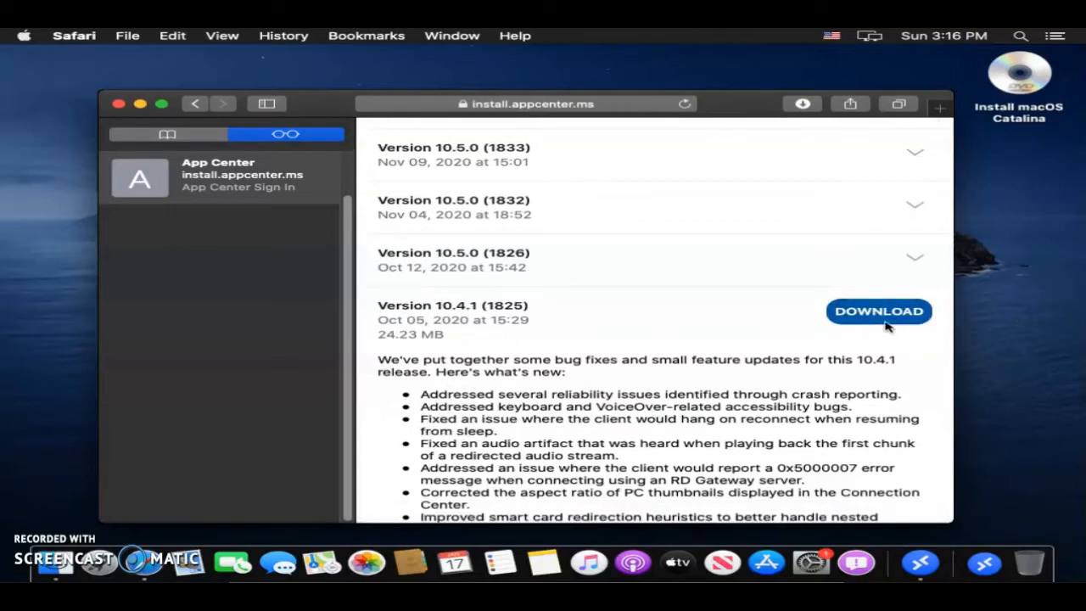
Start the download of Microsoft Remote Desktop Beta 10.4.1 (1825)
left_click(878, 311)
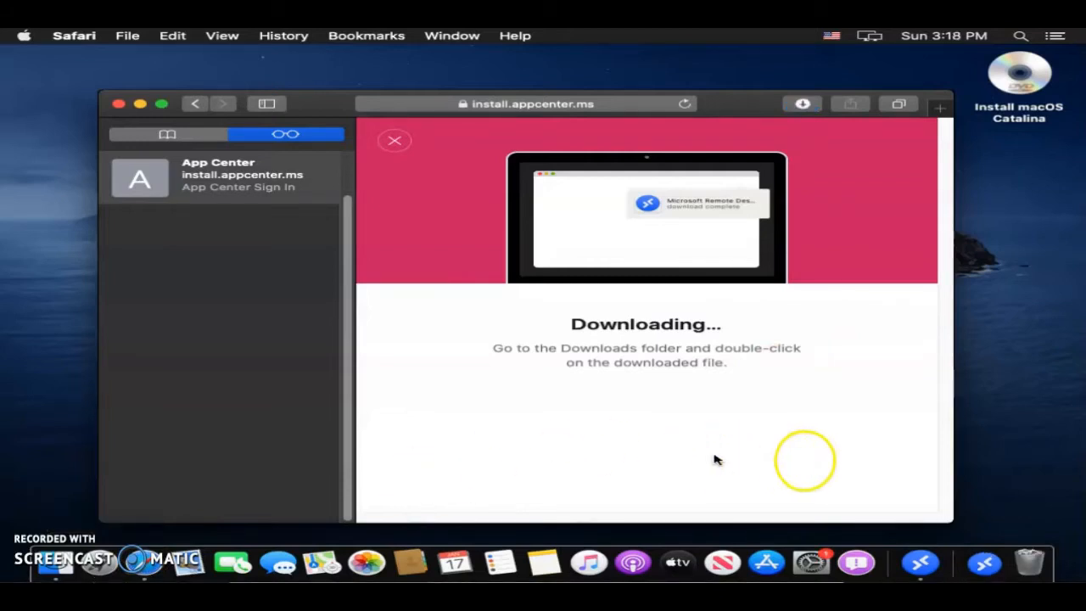
mouse_move(984, 563)
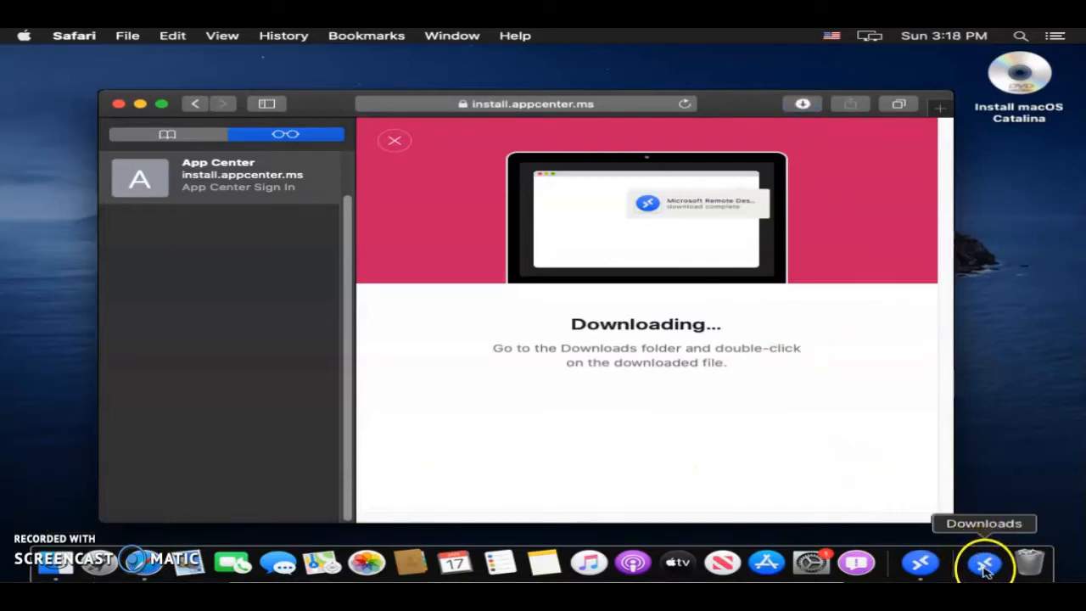
Launch the downloaded app from the Downloads stack, confirming the internet-app warning
left_click(984, 563)
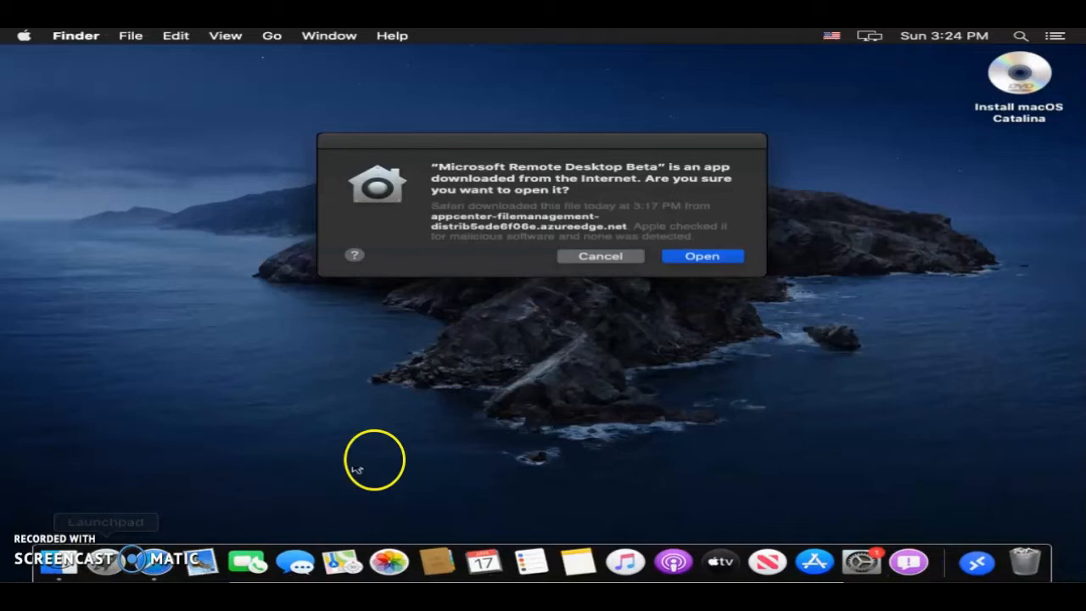
mouse_move(609, 387)
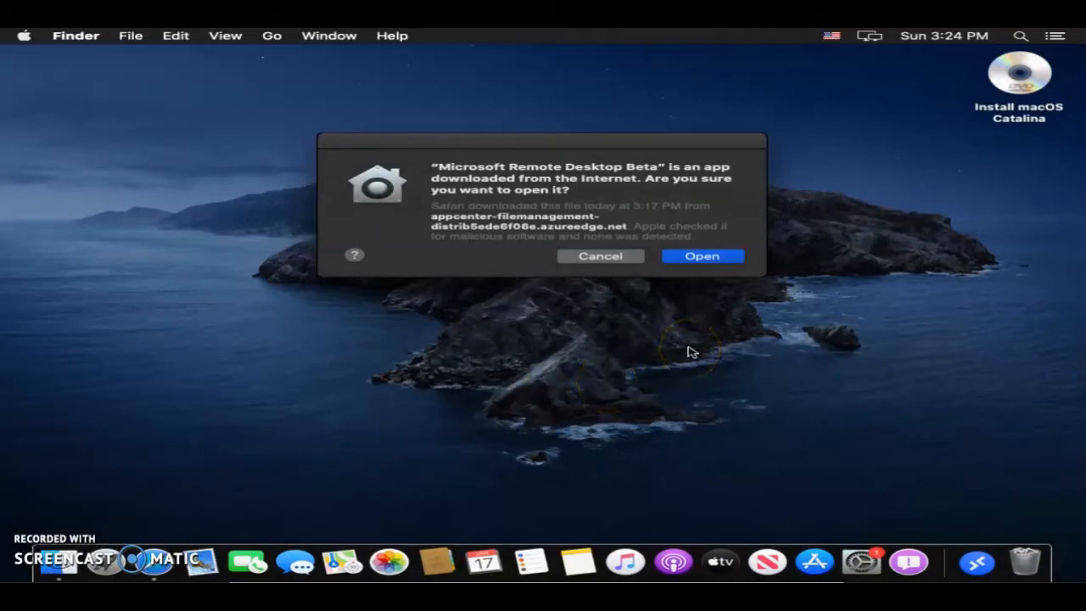
mouse_move(689, 302)
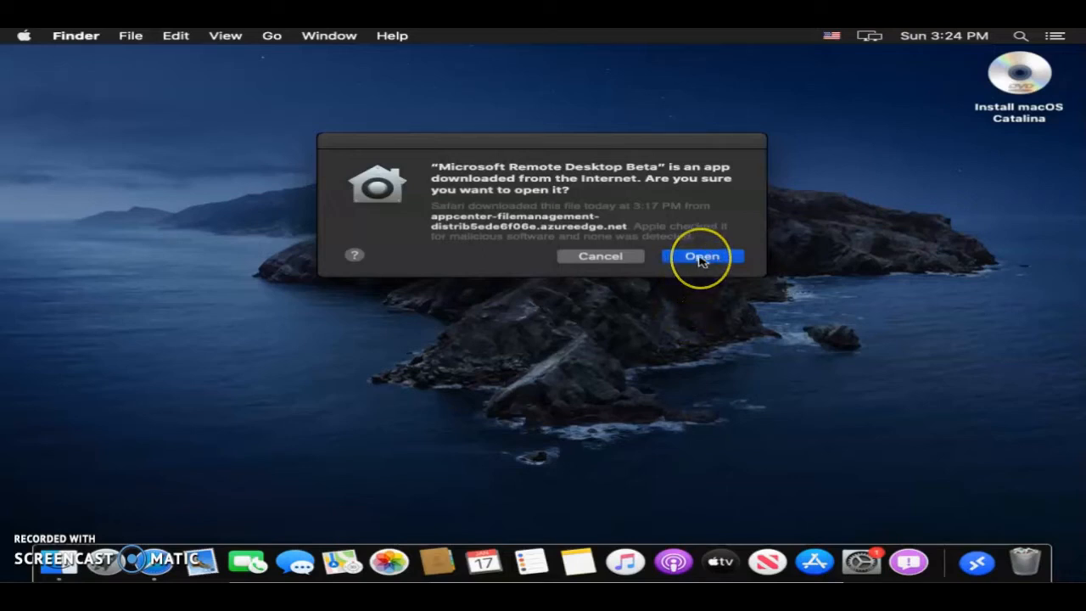
left_click(701, 256)
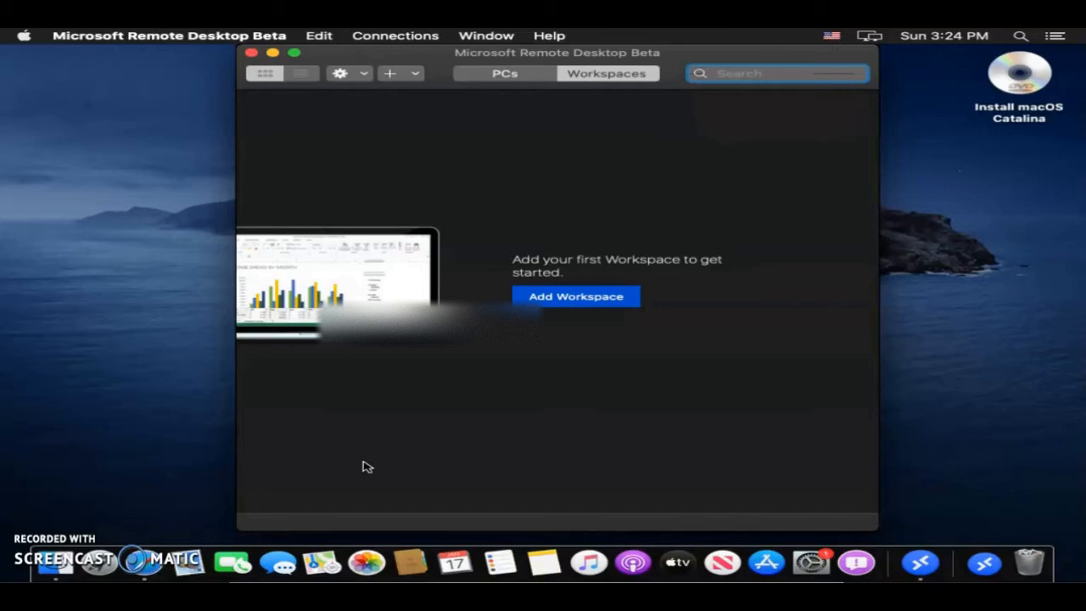
left_click(772, 73)
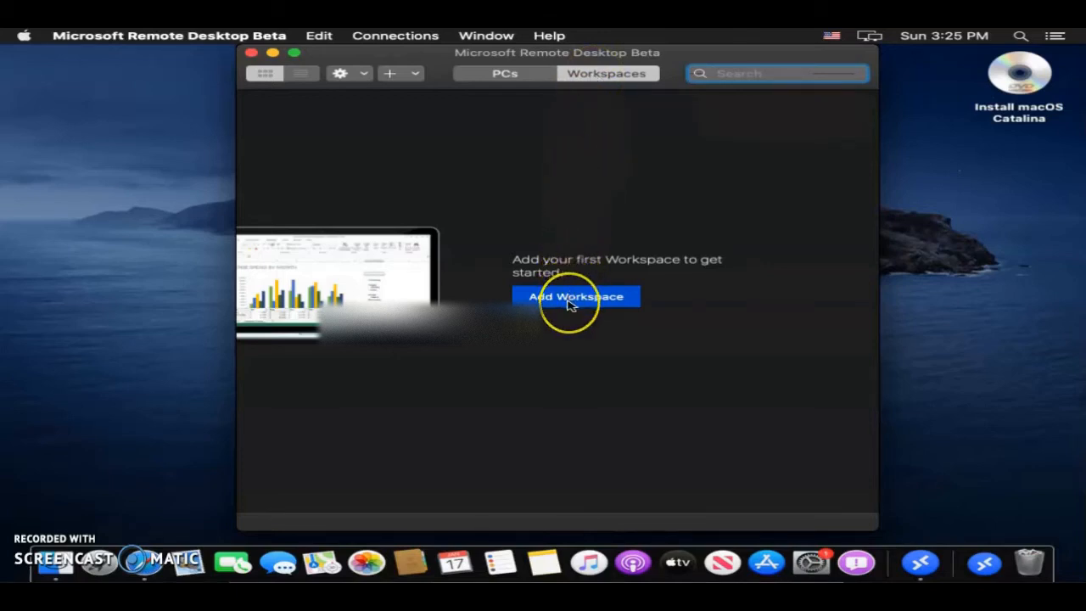
left_click(577, 295)
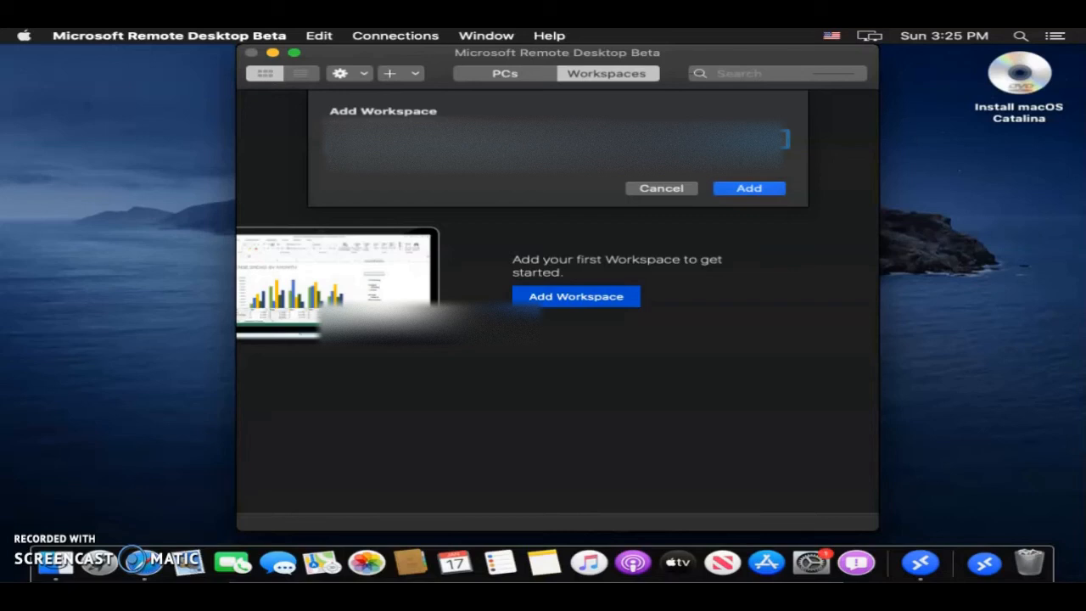
type("https://rdweb.oswegohealth.org/RDWeb/Feed/webfeed.aspx")
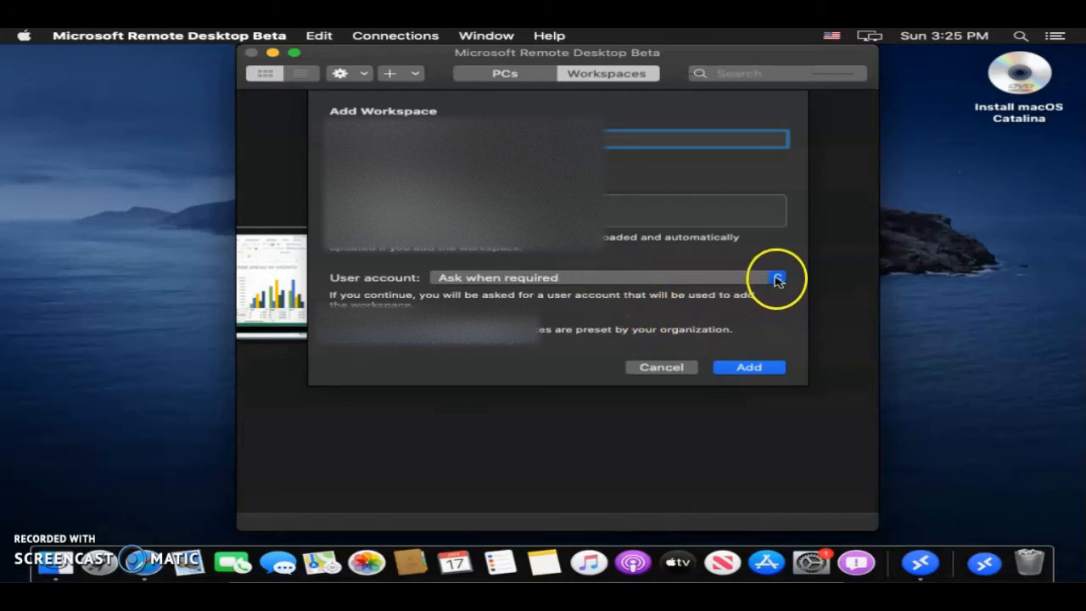
left_click(772, 278)
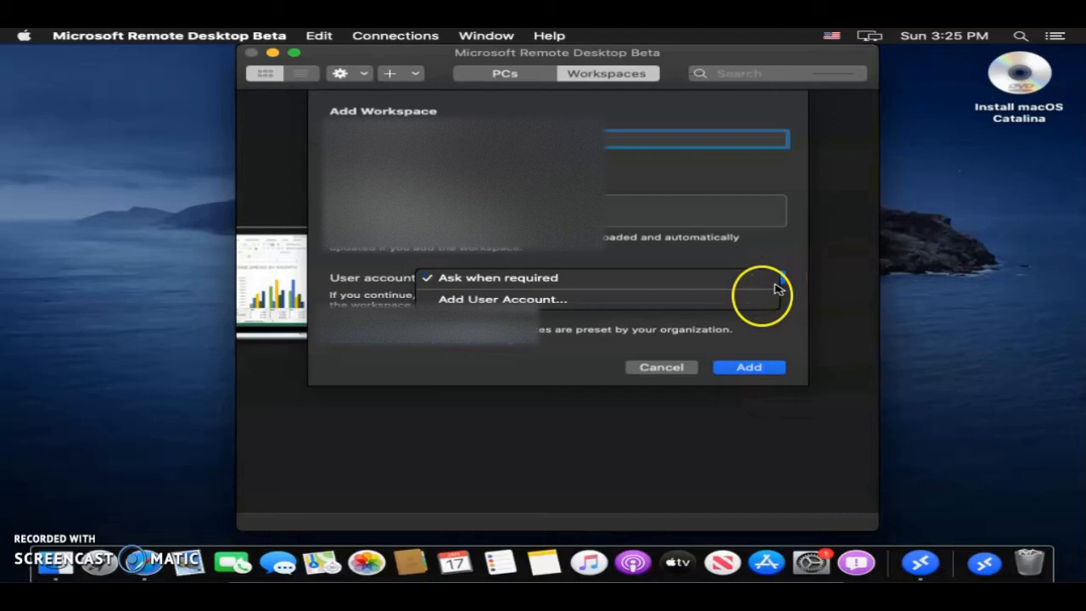
left_click(498, 279)
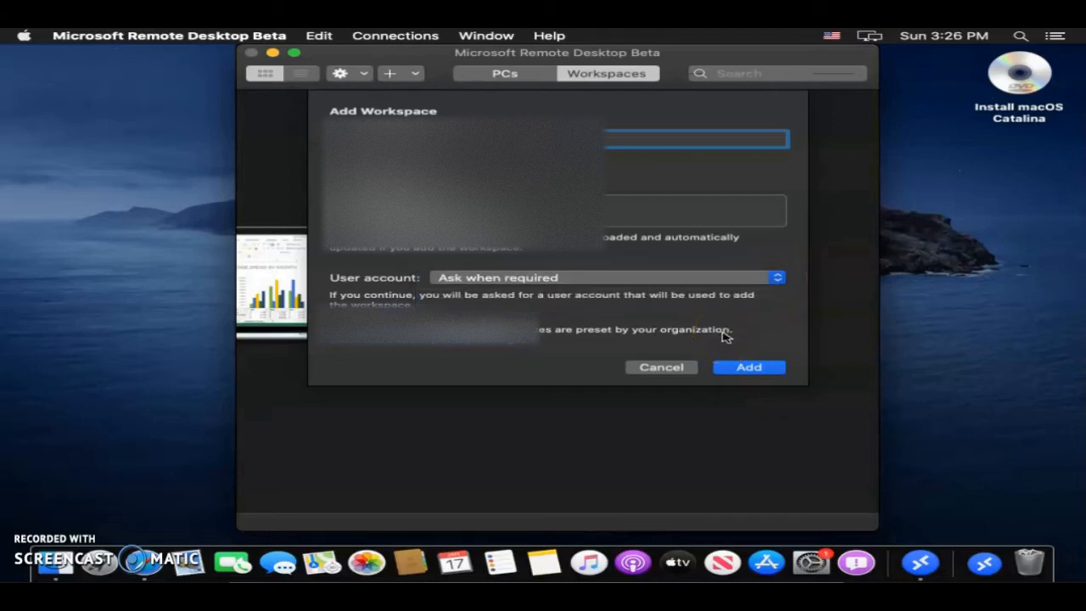
left_click(748, 367)
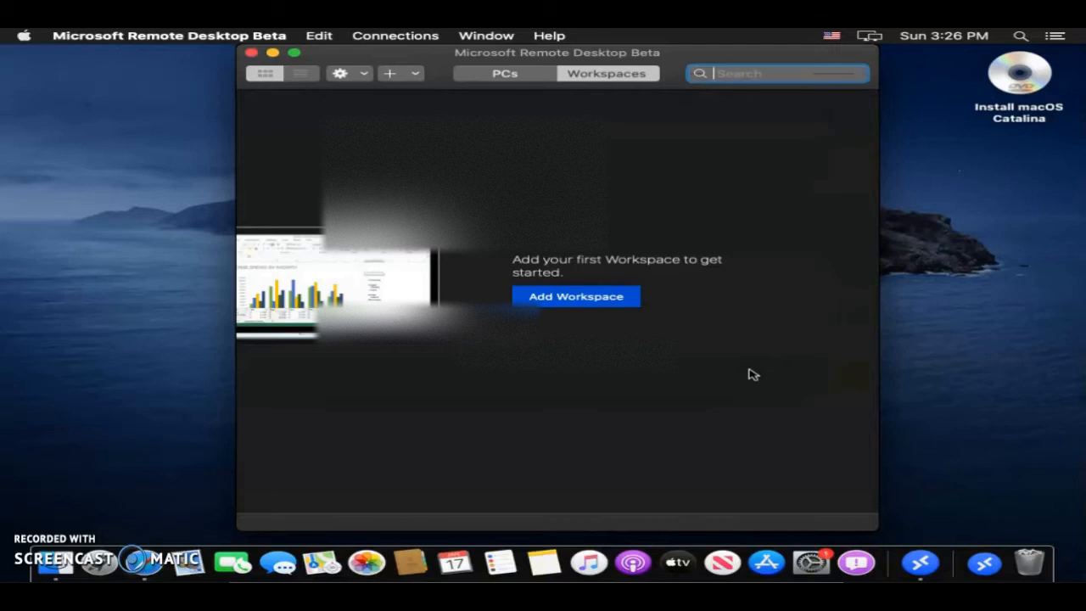
left_click(577, 295)
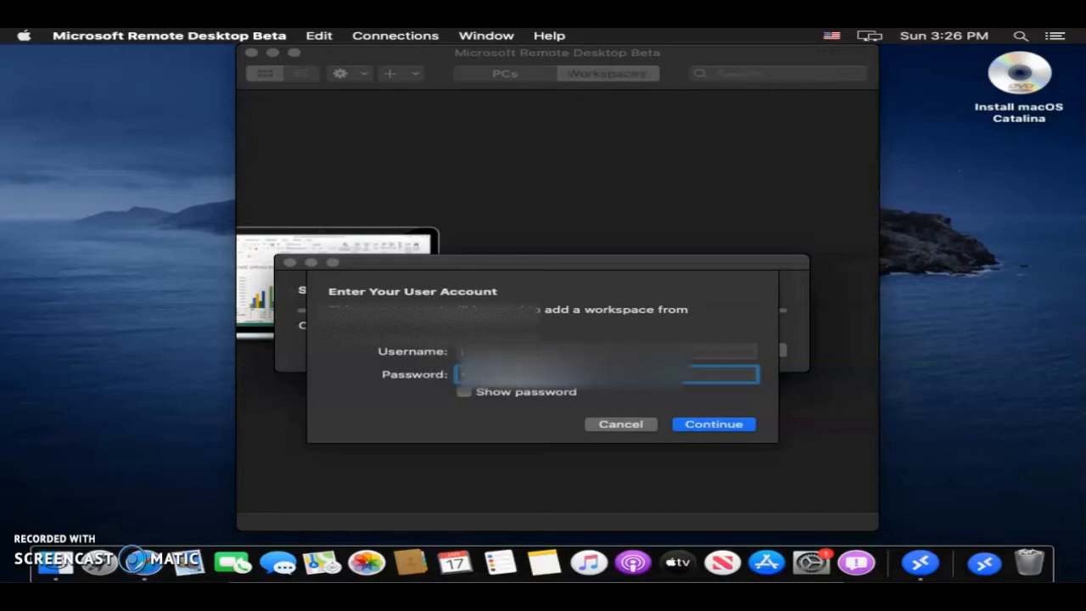
Submit the account name, then enter the password and continue connecting to the workspace
type("in")
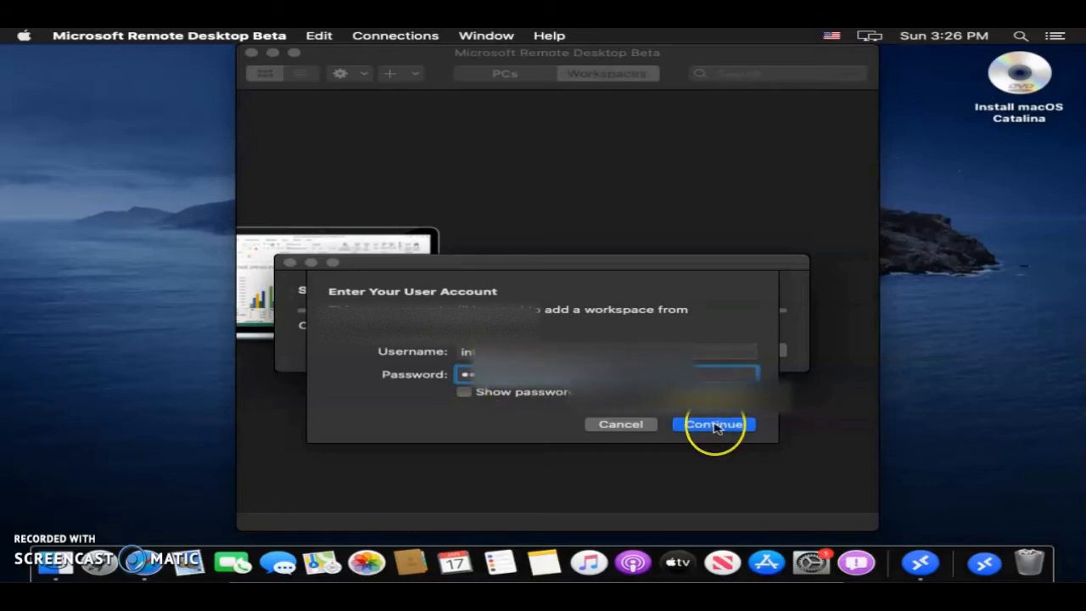
left_click(712, 424)
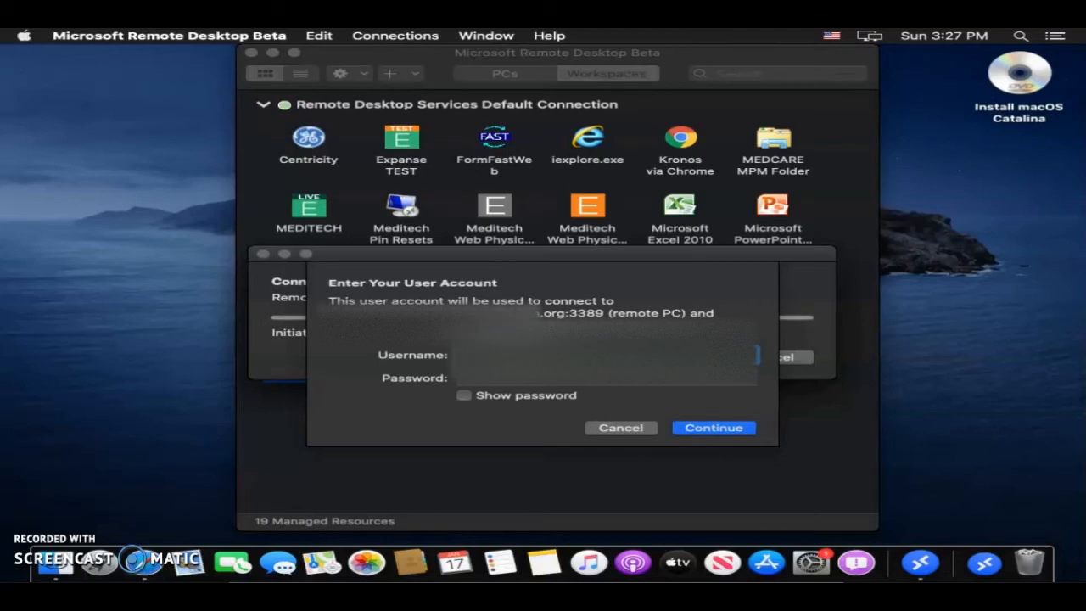
left_click(604, 377)
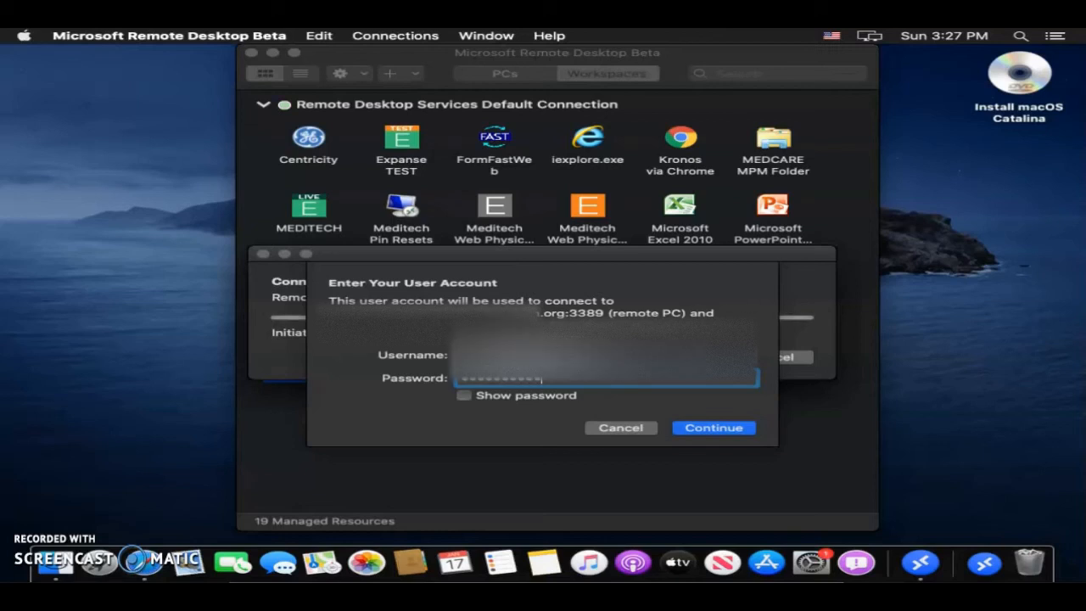
type("•••")
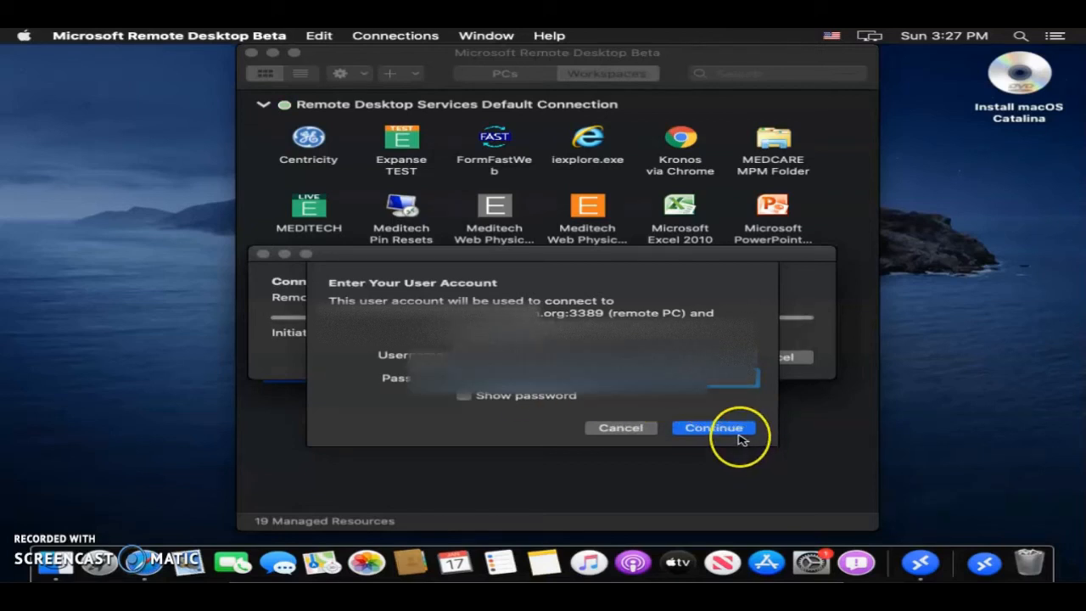
left_click(712, 427)
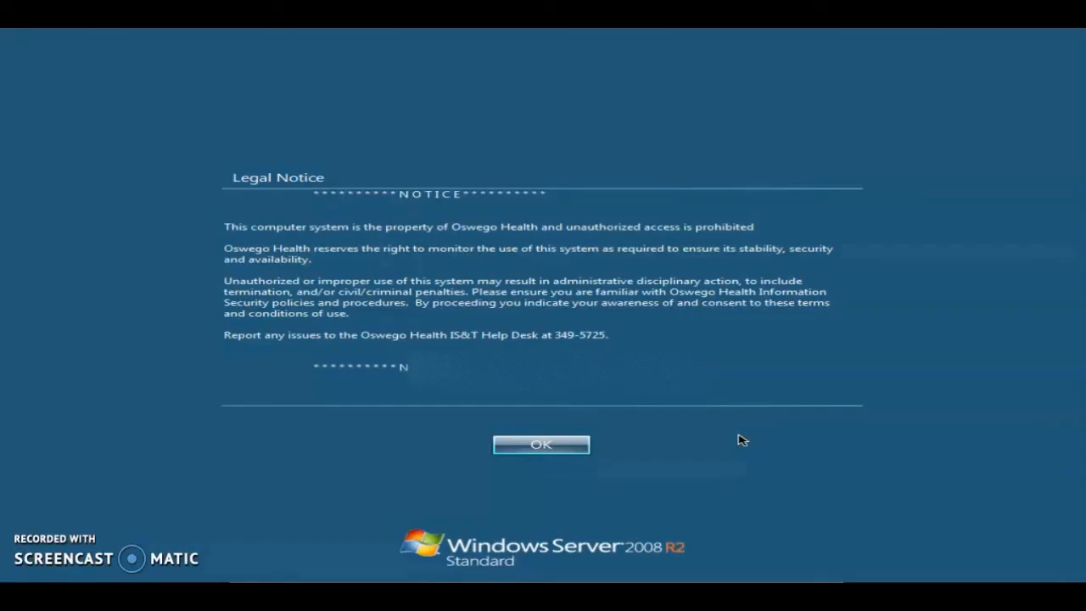
Accept the Windows Server legal notice with OK
left_click(541, 444)
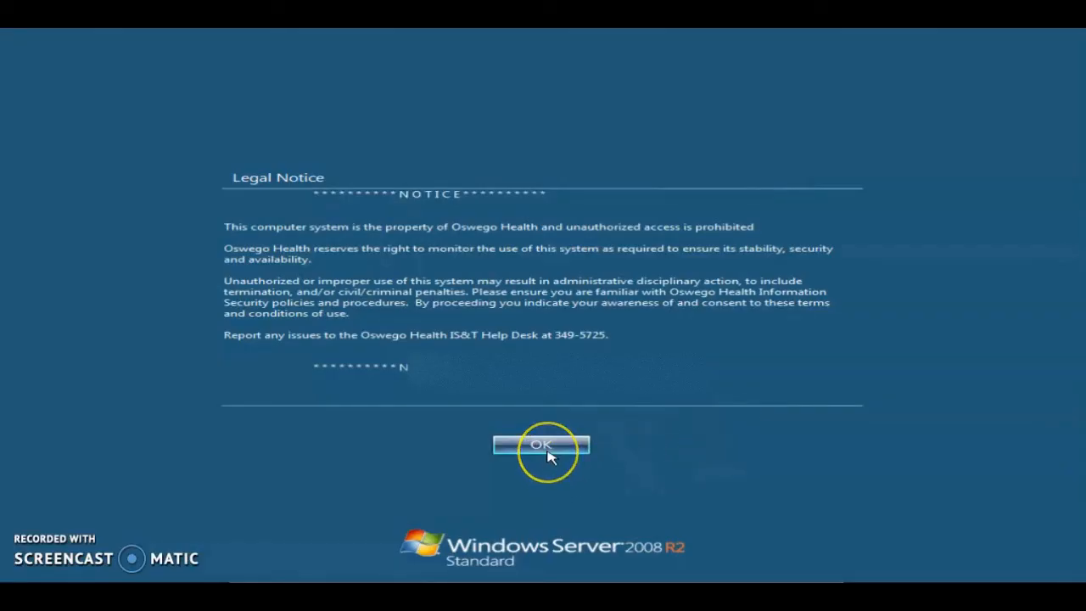
left_click(541, 445)
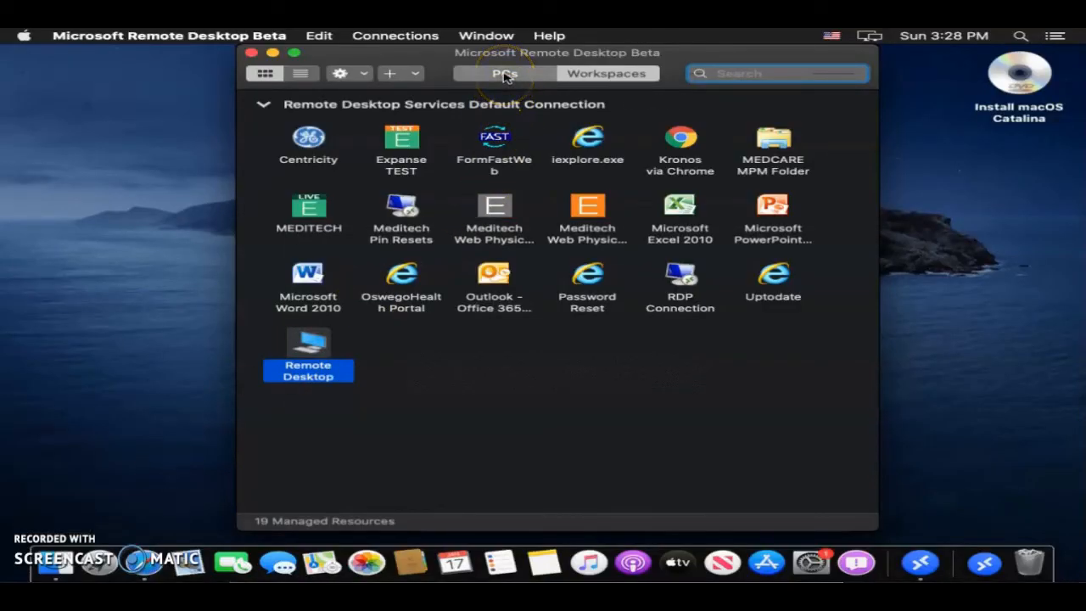
Switch to the empty saved PCs list
left_click(504, 73)
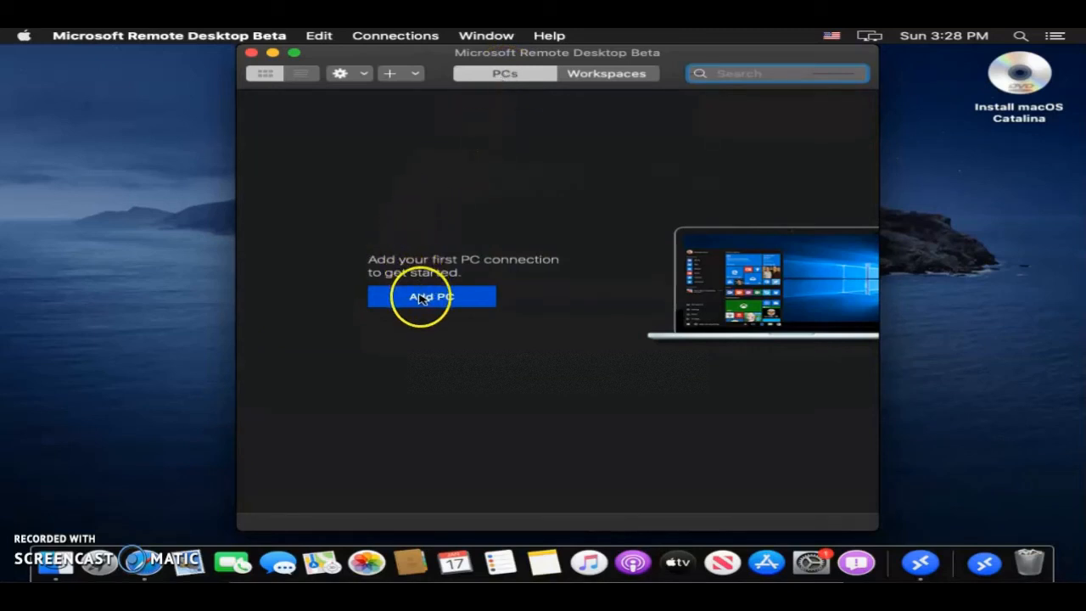
Begin a new PC connection with the friendly name 'Desktop'
left_click(431, 295)
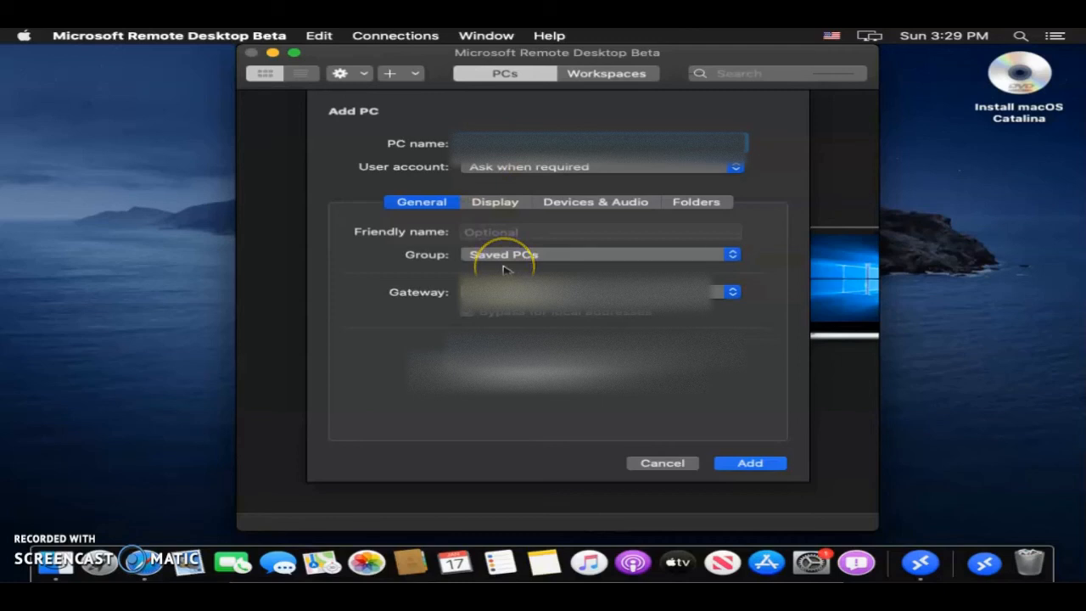
left_click(601, 230)
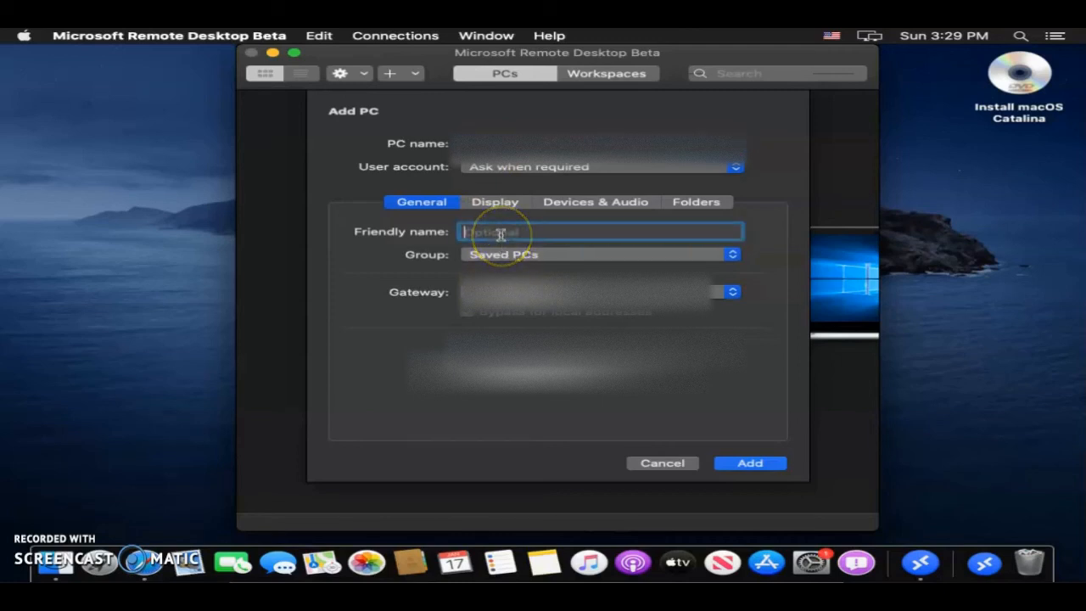
type("o")
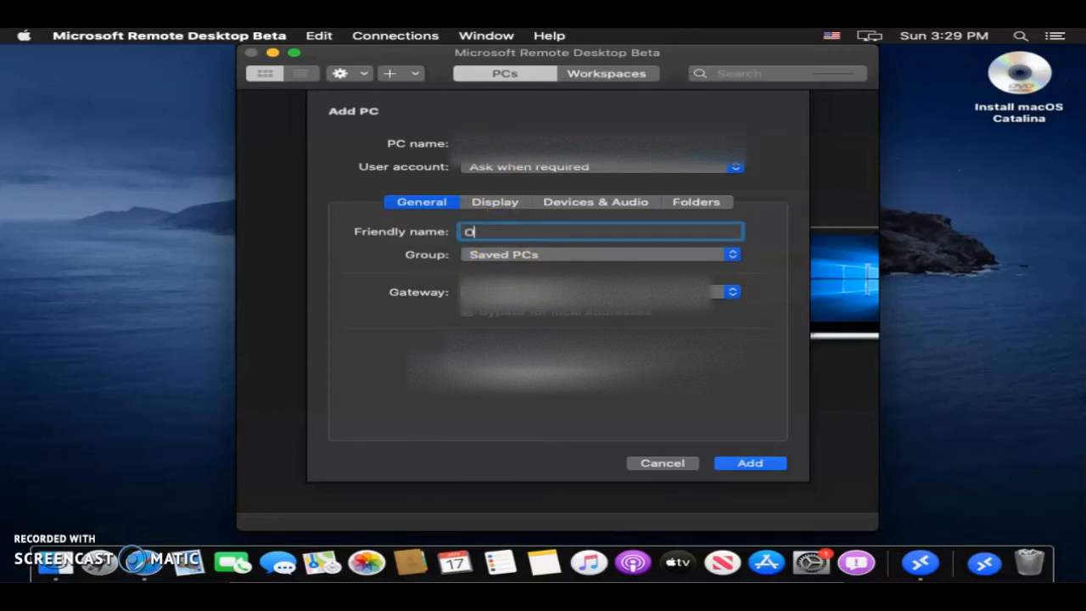
key("Backspace")
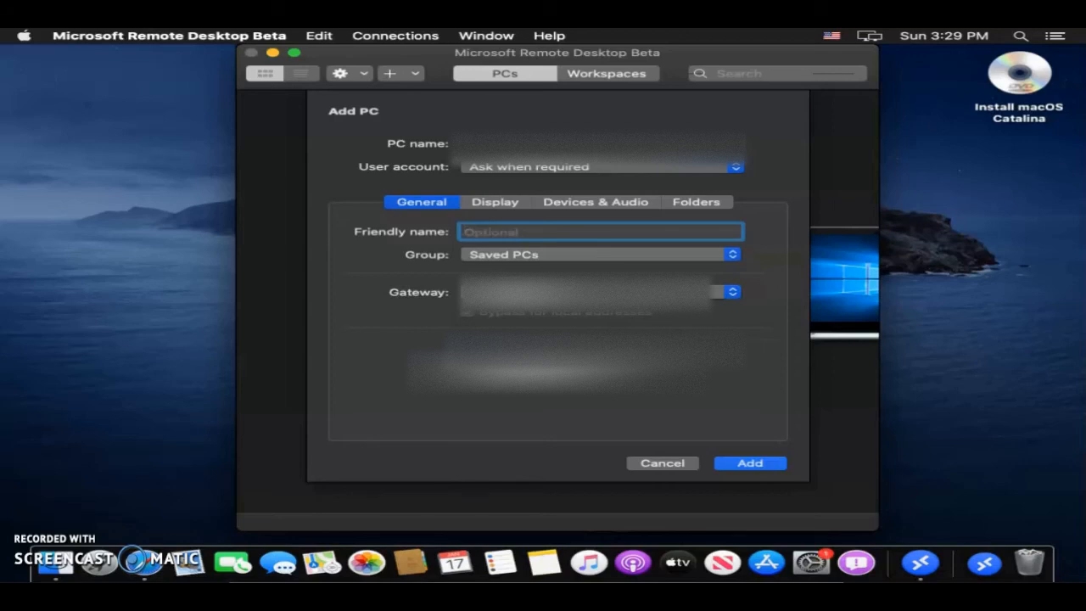
type("Desktop")
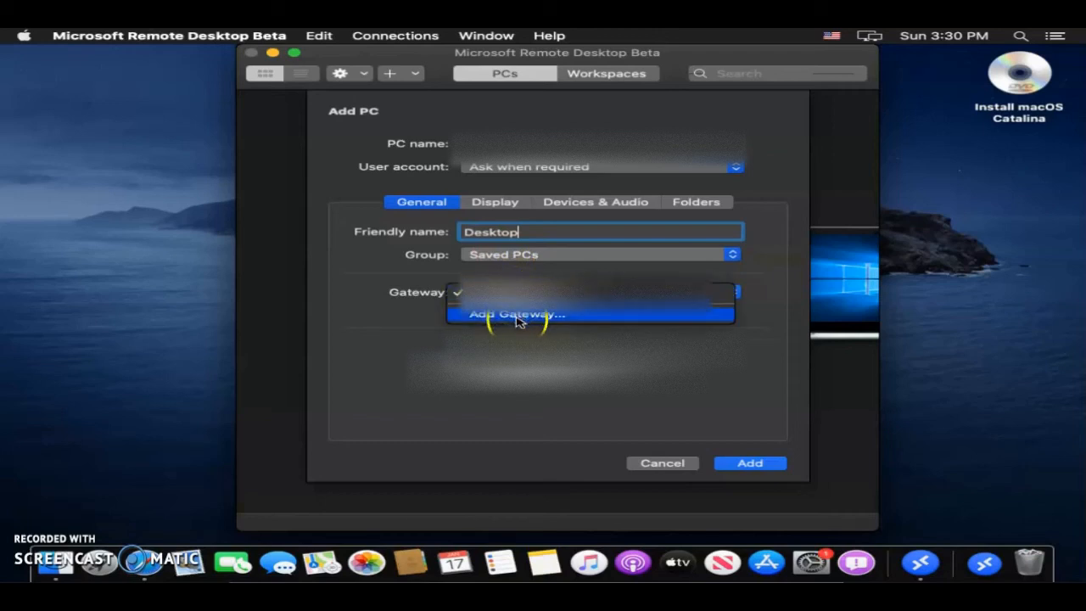
Add a new gateway for the PC that uses the PC user account
left_click(516, 314)
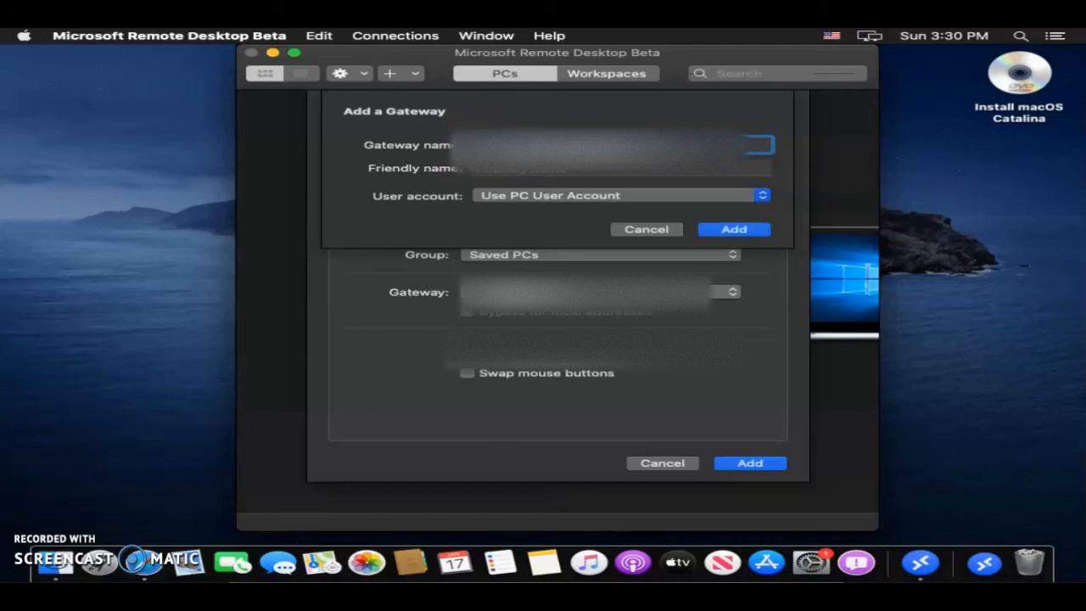
mouse_move(648, 214)
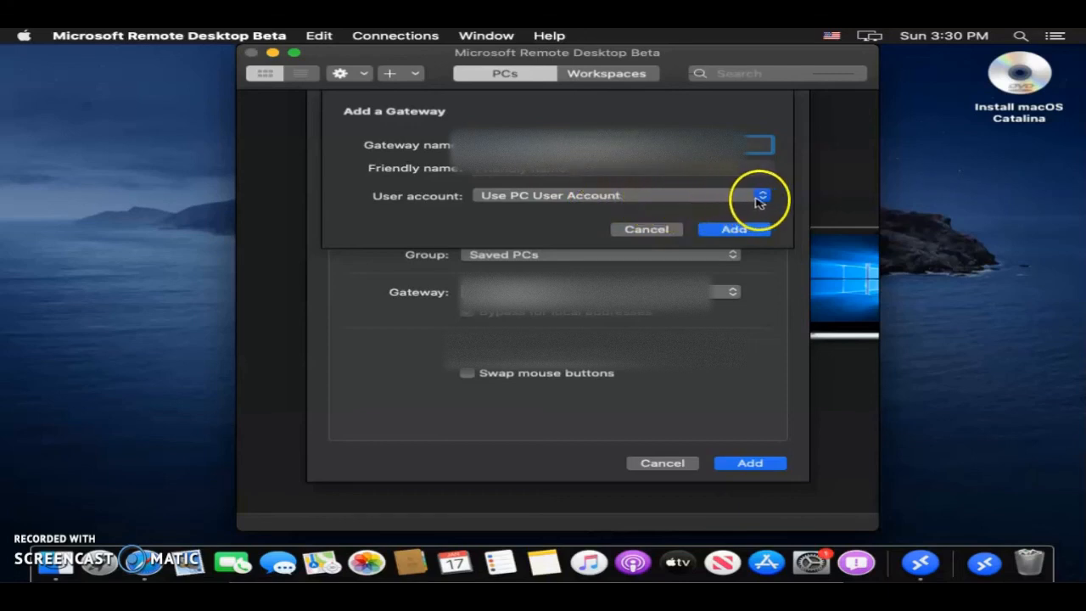
left_click(757, 195)
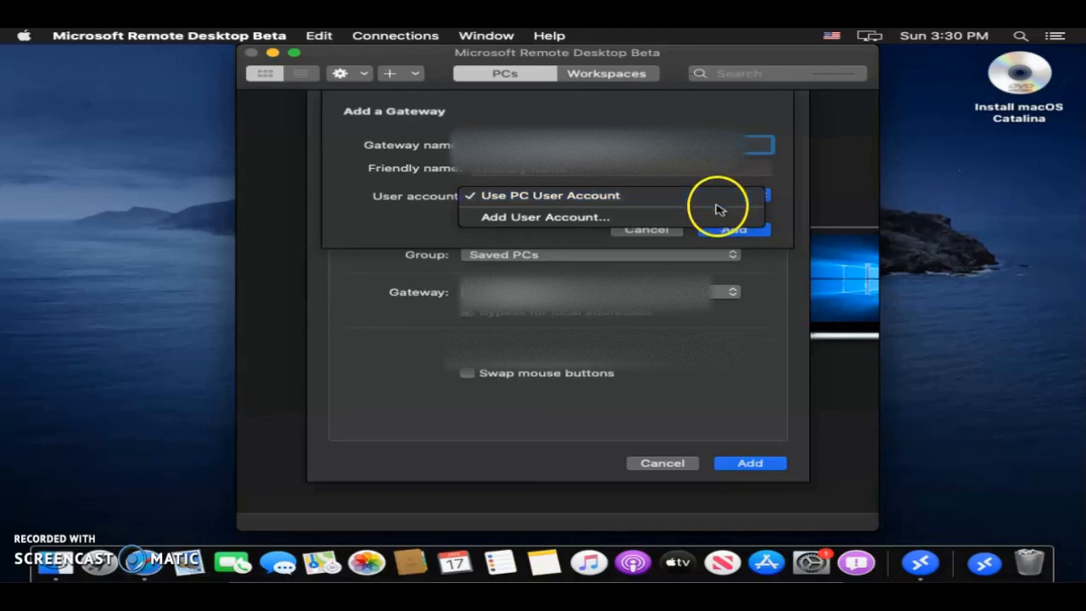
mouse_move(722, 236)
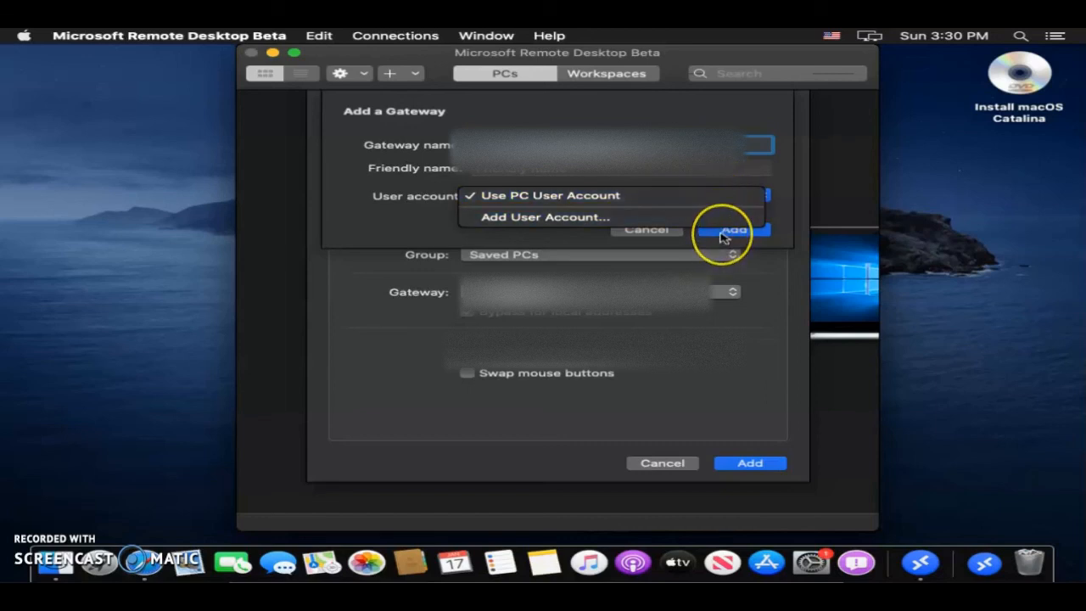
left_click(550, 195)
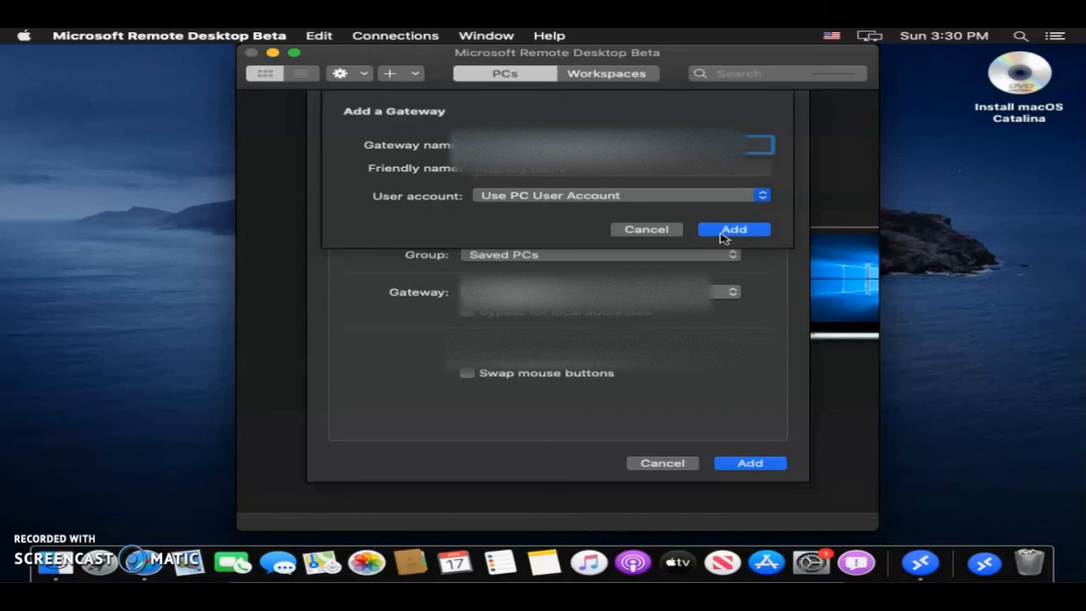
left_click(733, 229)
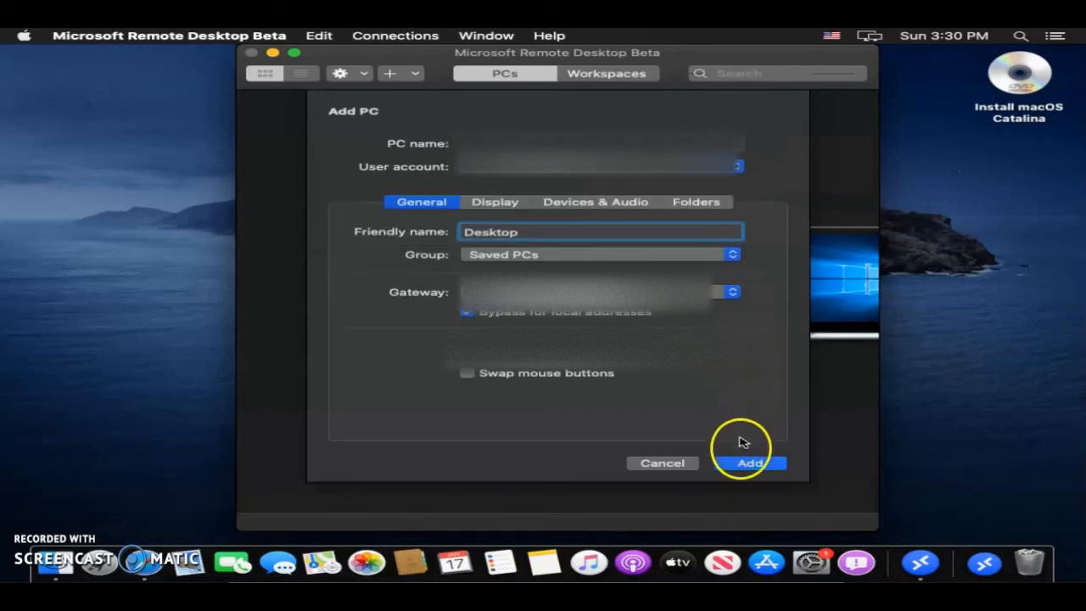
Save the Desktop PC so it appears in the PCs list
left_click(750, 462)
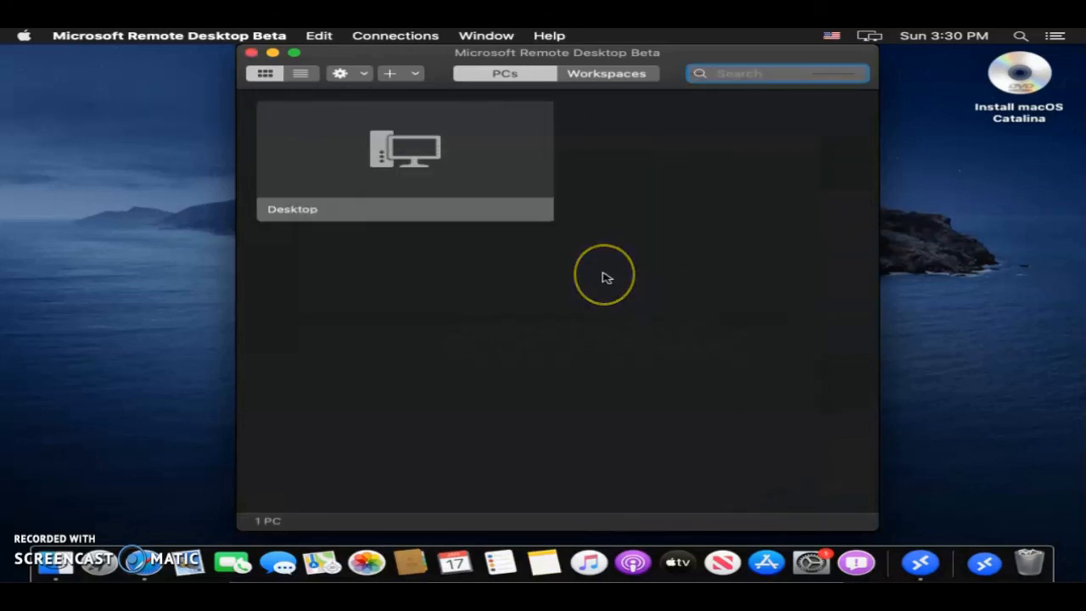
mouse_move(541, 263)
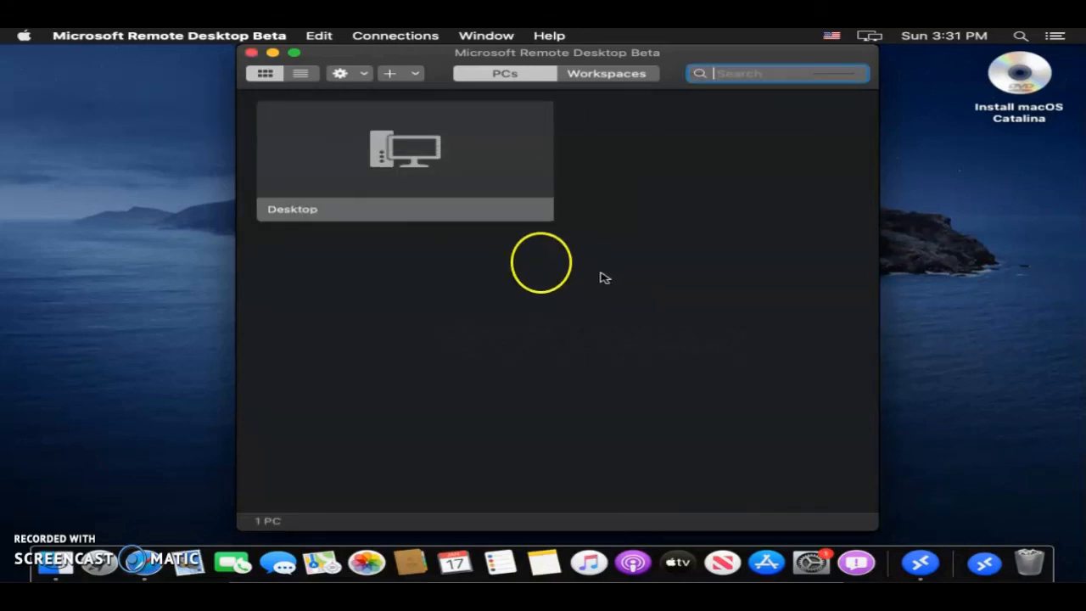
mouse_move(348, 185)
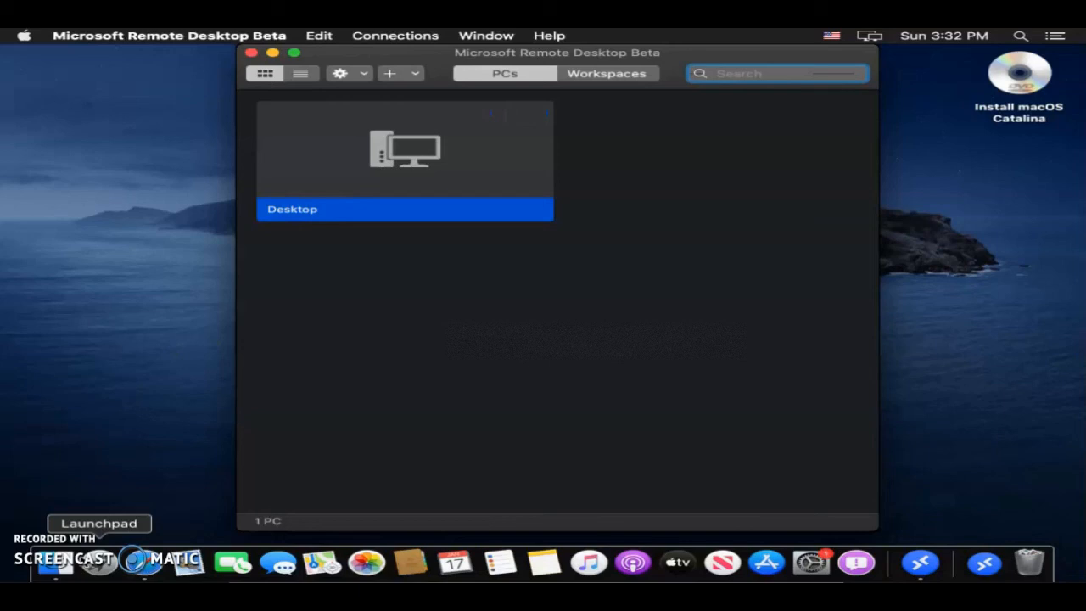
Connect to the Desktop PC, submitting the saved credentials and accepting its unverified certificate
double_click(403, 160)
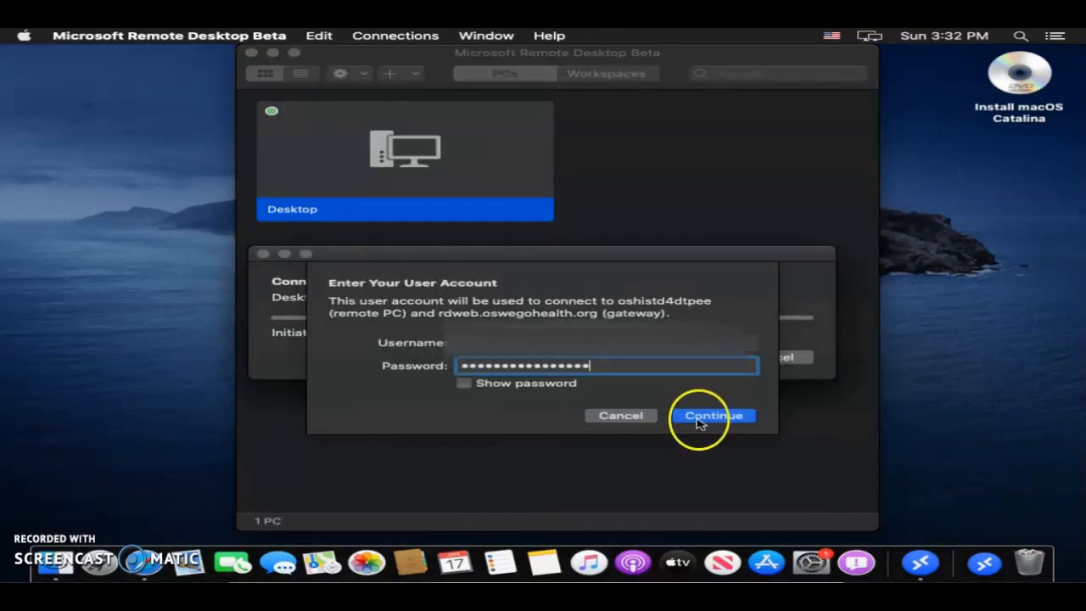
left_click(713, 414)
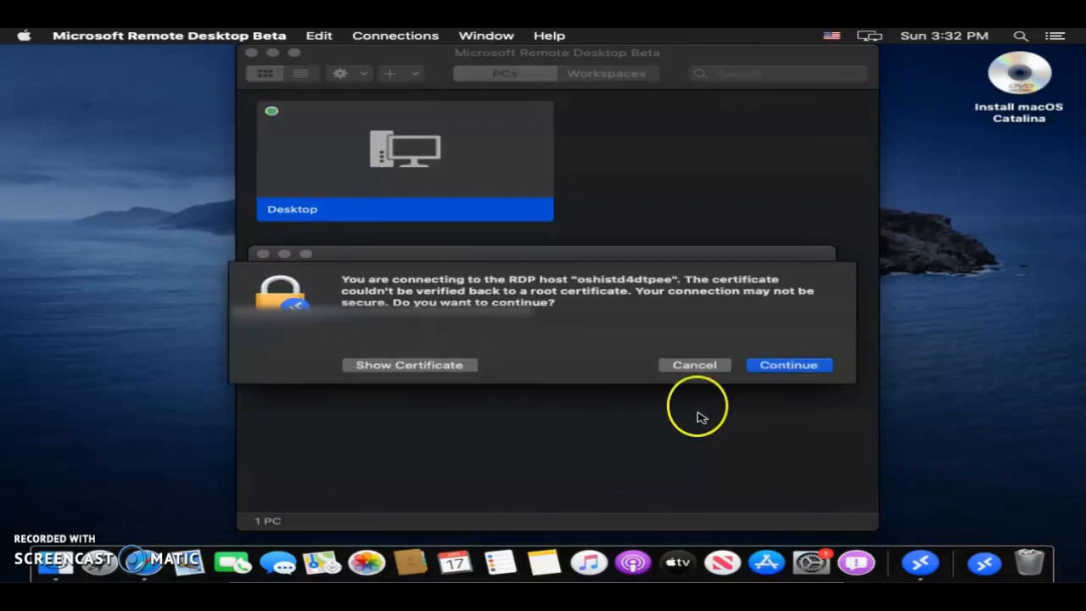
left_click(787, 365)
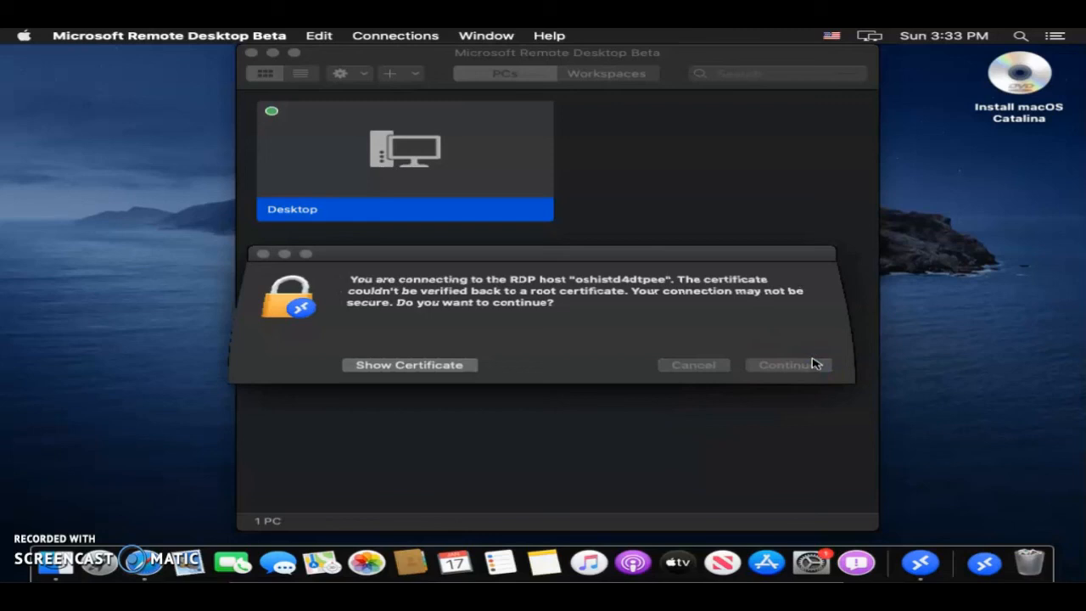
left_click(784, 365)
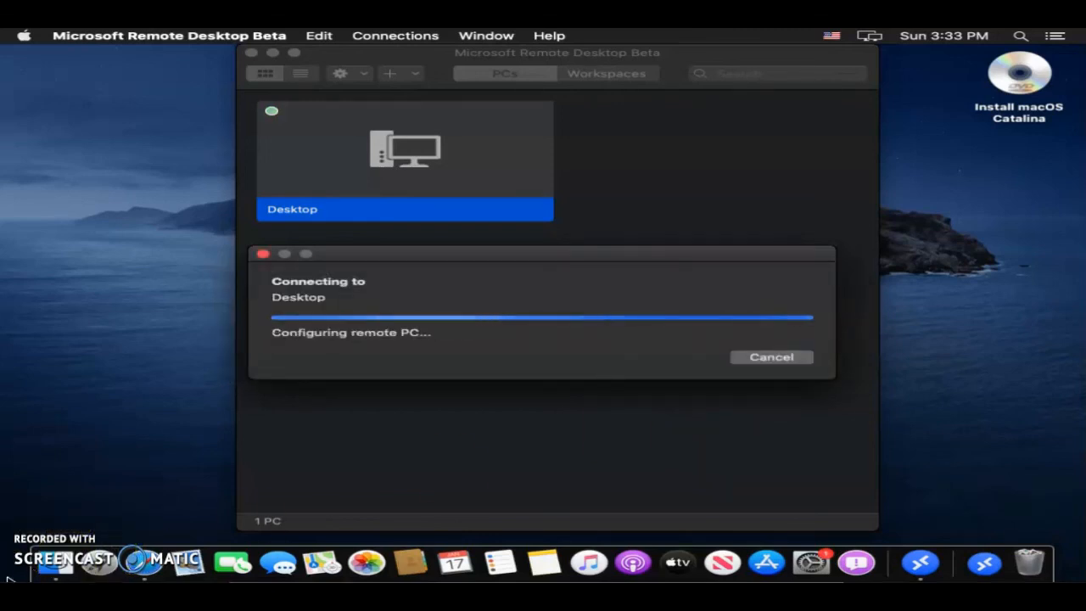